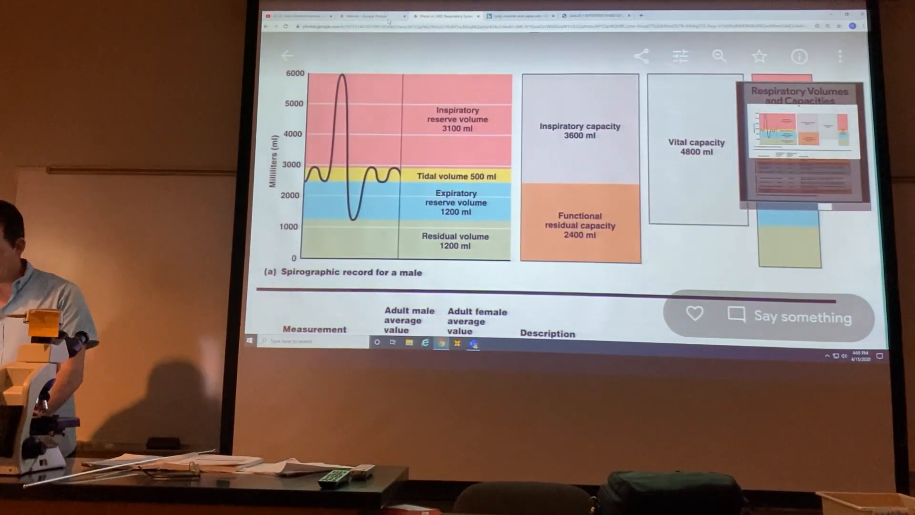
scroll(down, 3)
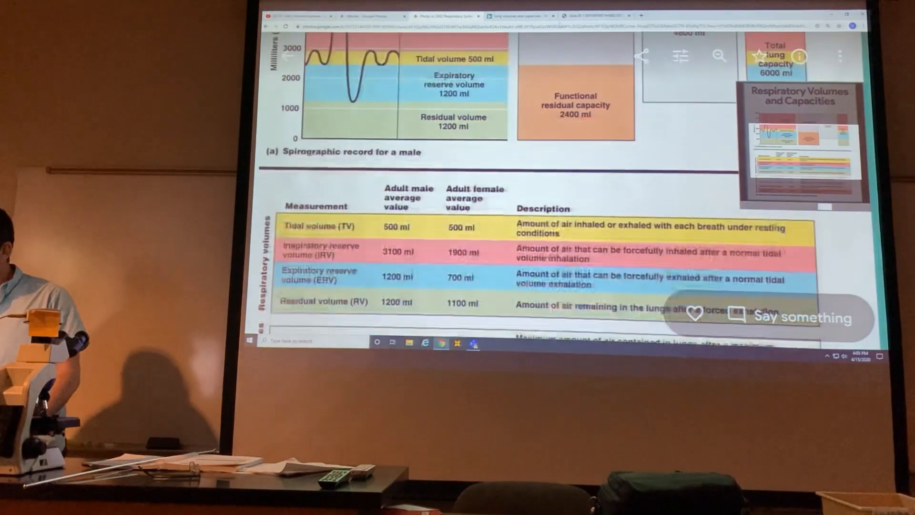